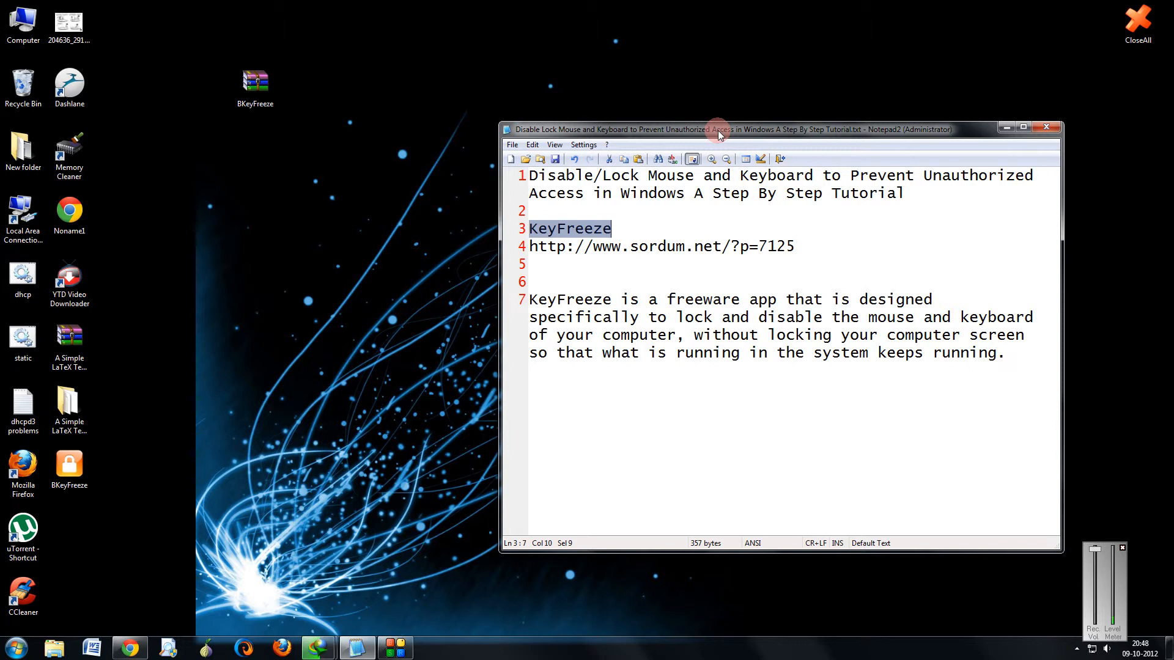
mouse_move(441, 229)
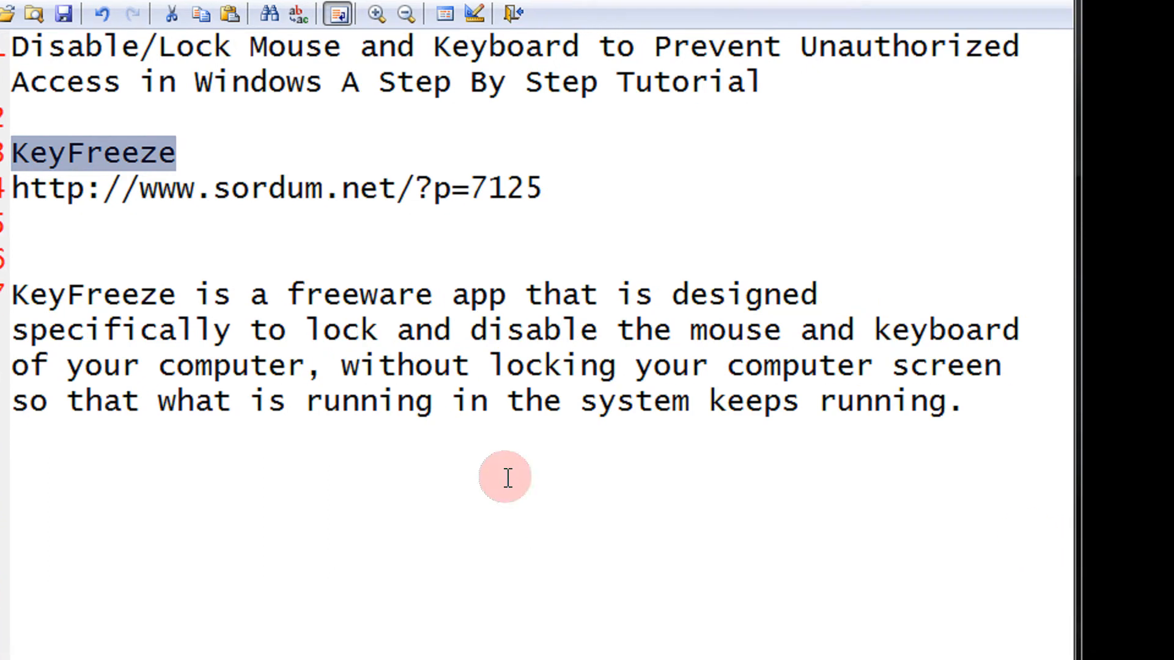
mouse_move(482, 338)
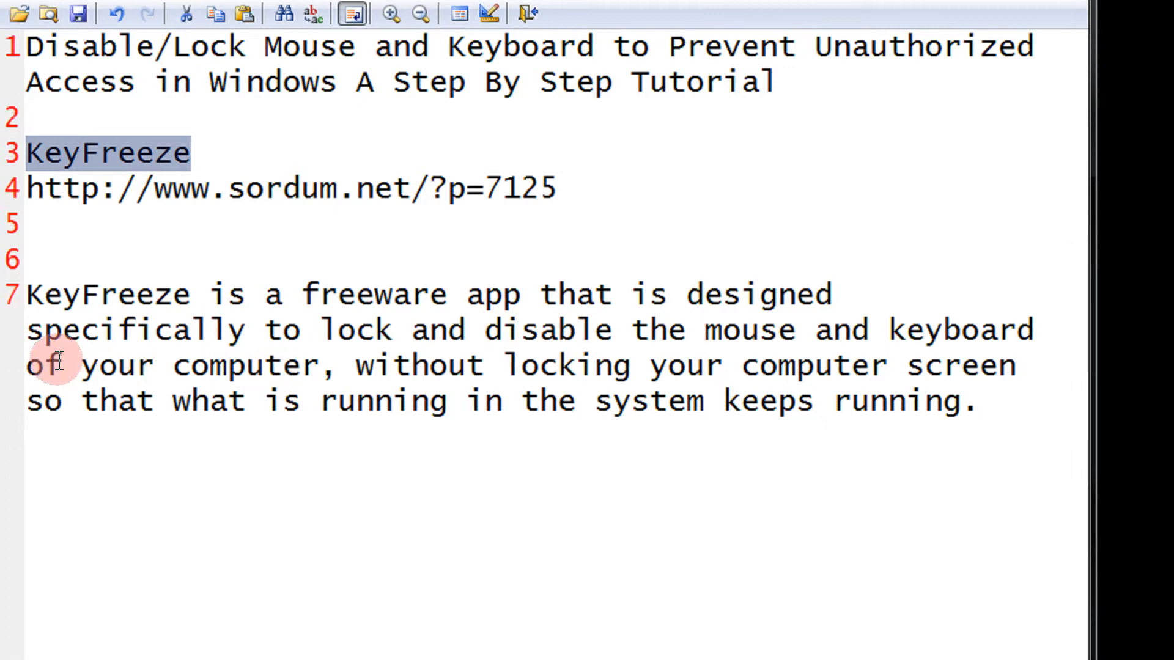
mouse_move(233, 378)
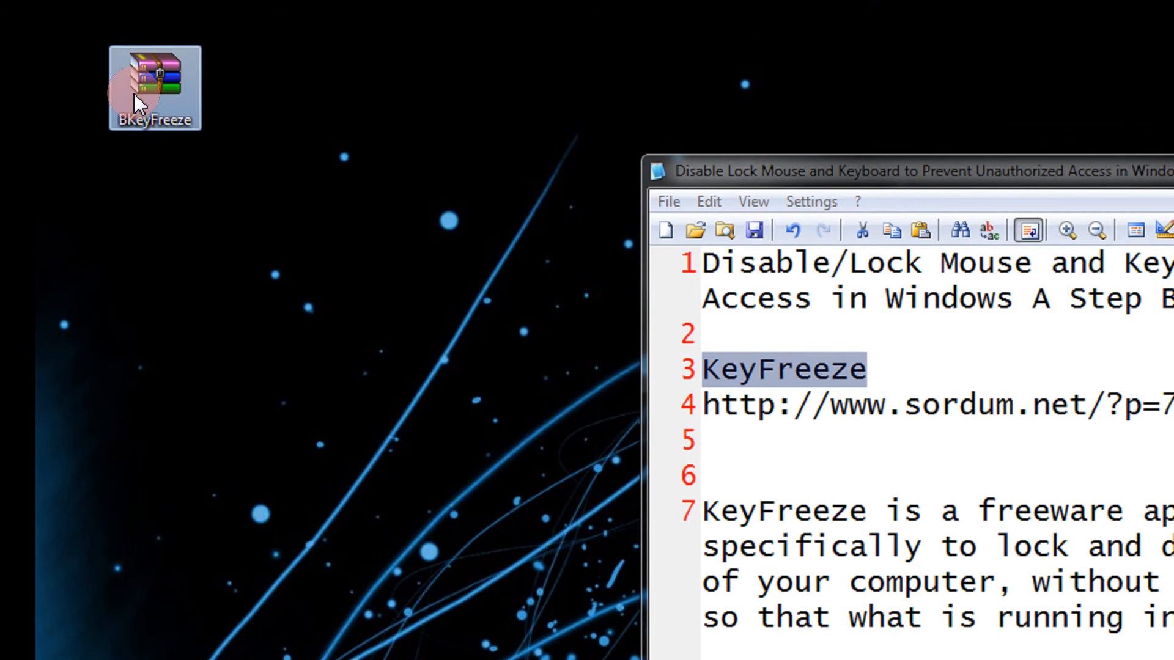
Step: Extract BKeyFreeze.exe from BKeyFreeze.zip to the desktop, choosing Move and Replace over the existing copy
double_click(154, 85)
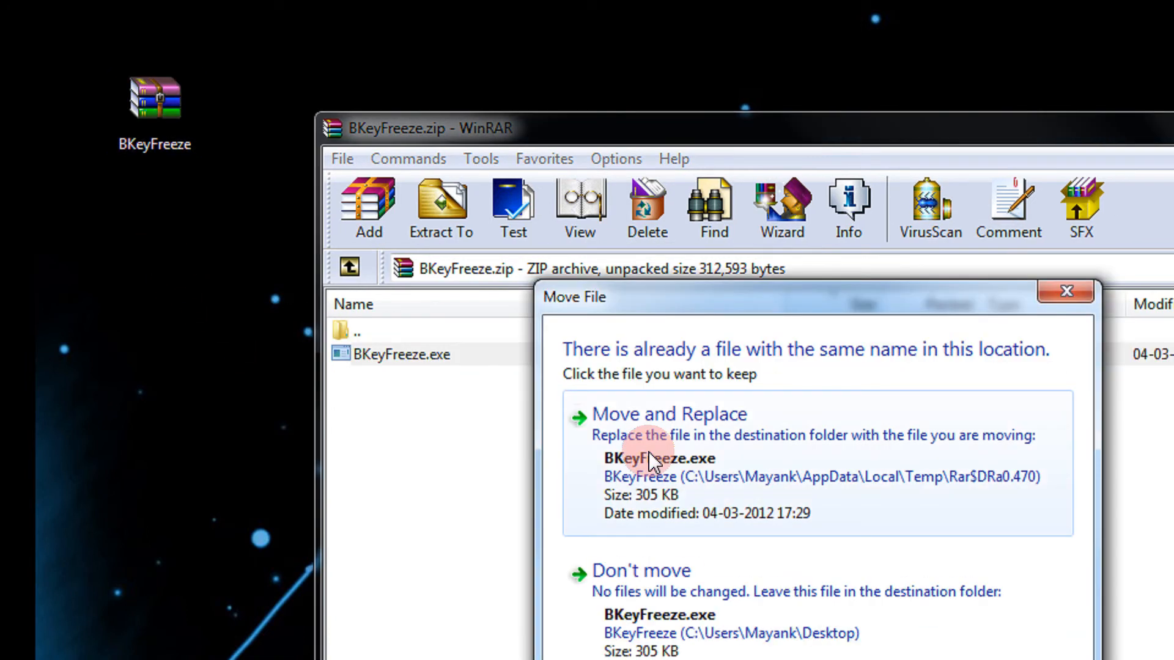
click(670, 415)
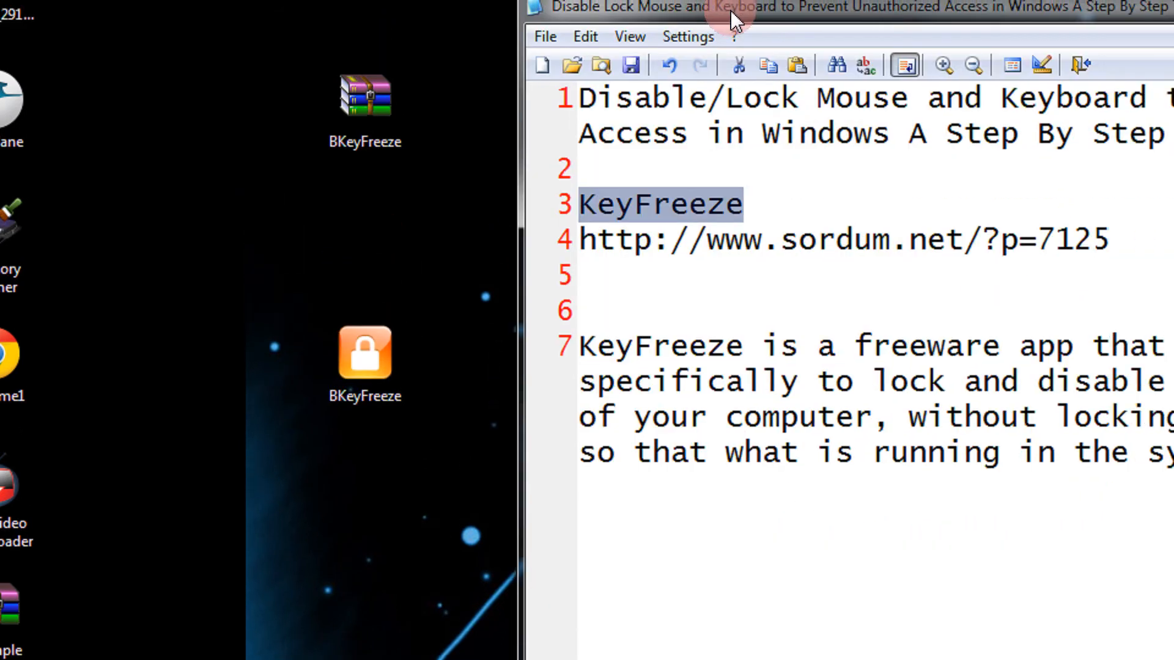
Step: Launch BKeyFreeze.exe and run Lock Keyboard & Mouse until blocked, then unblock with Ctrl+Alt+Del
click(365, 352)
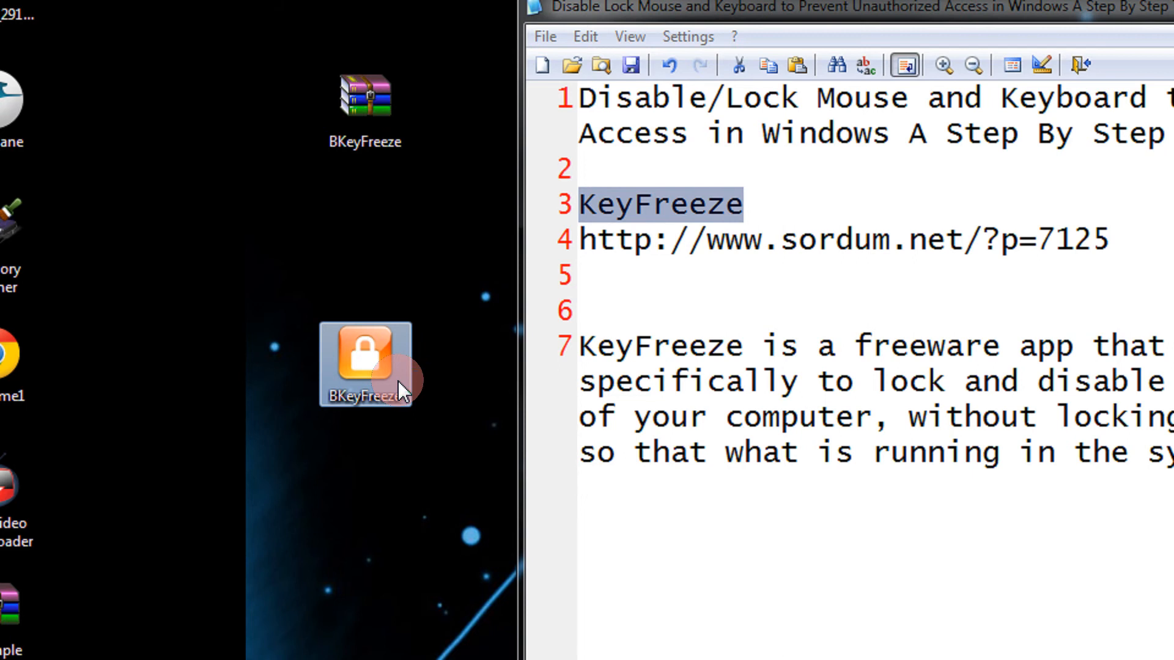
double_click(364, 362)
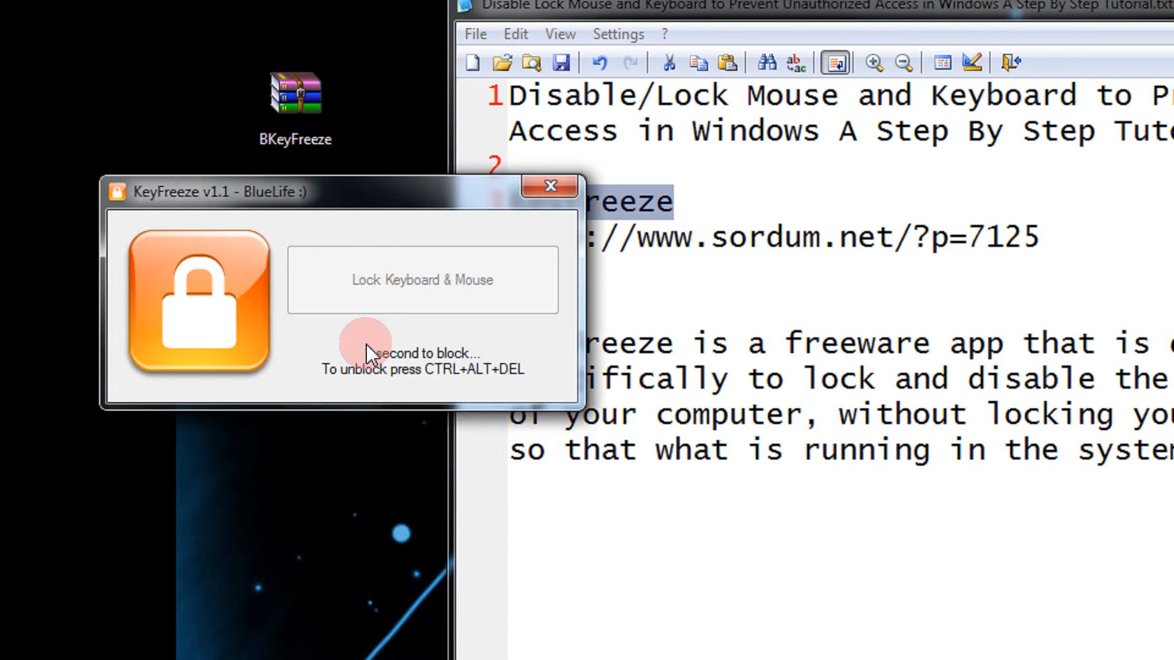
mouse_move(439, 389)
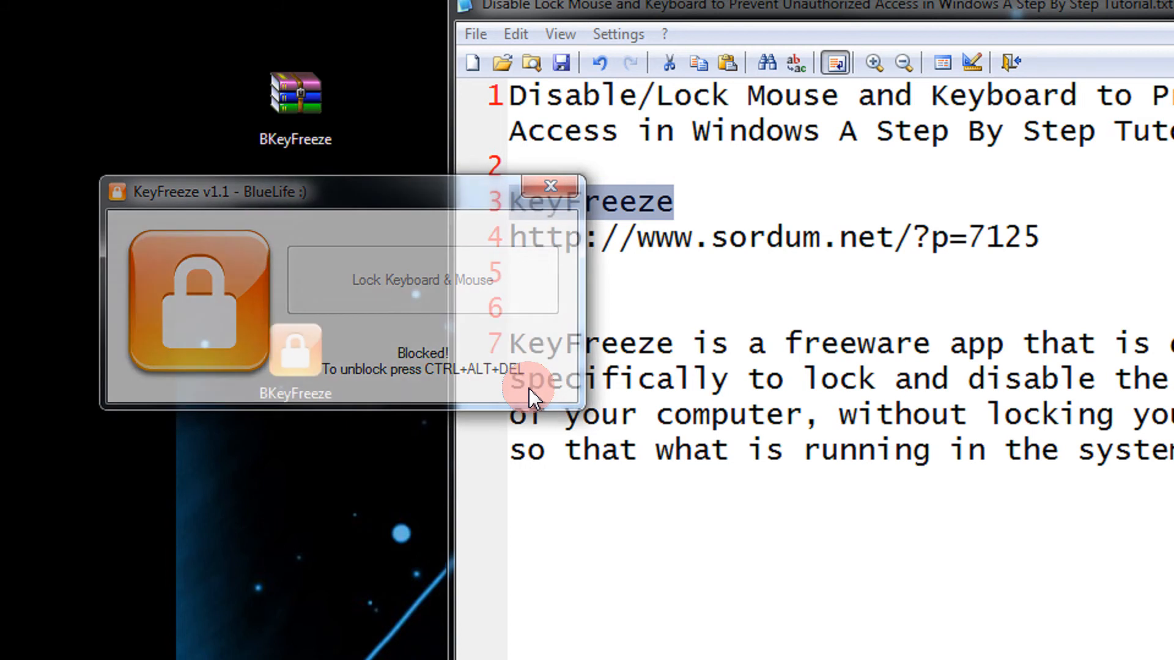
click(549, 184)
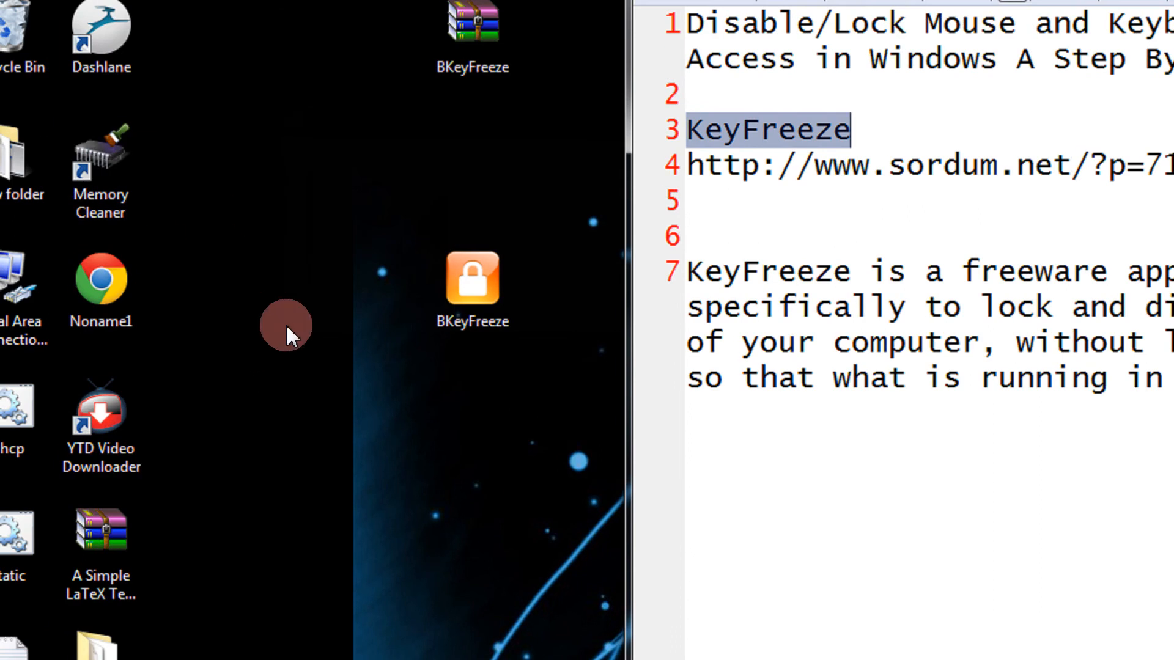
Step: Add a final line 'Ctrl+Alt+Delete !' to the KeyFreeze notes in Notepad2
click(796, 424)
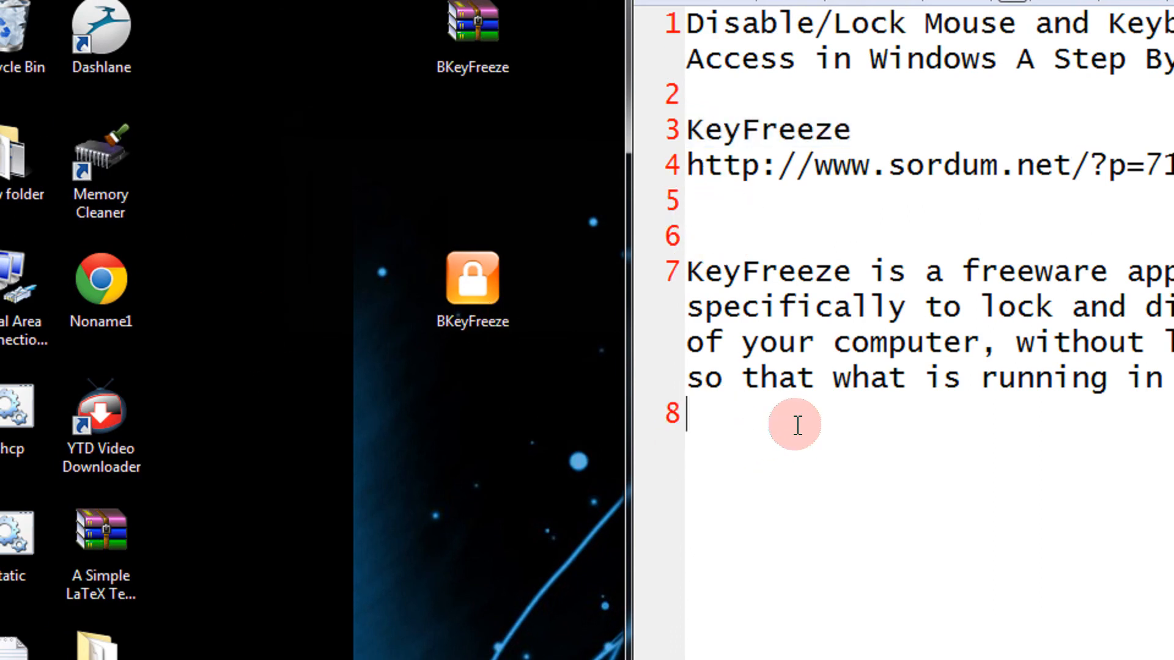
text(Ctrl+)
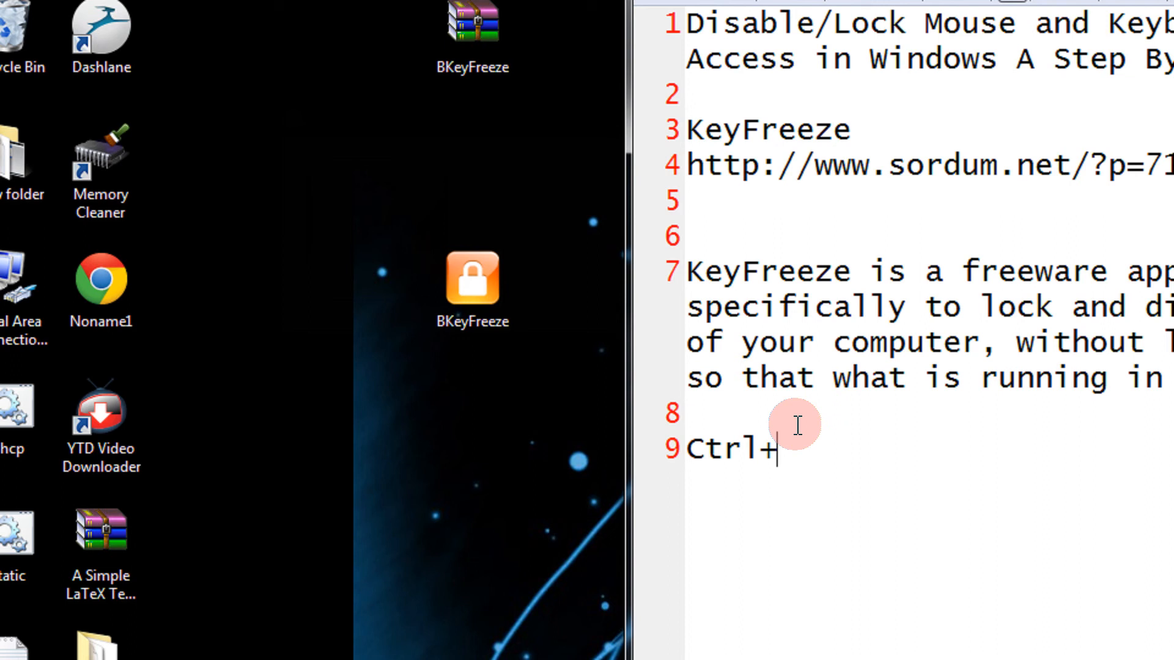
text(Alt+Delete !)
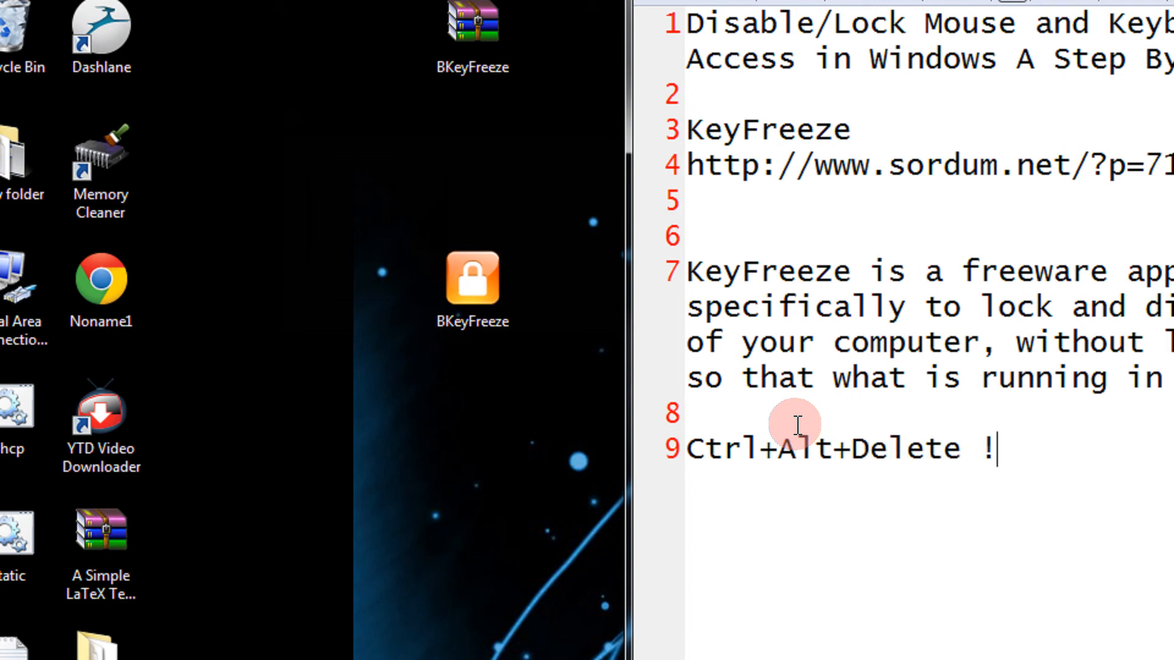
mouse_move(488, 465)
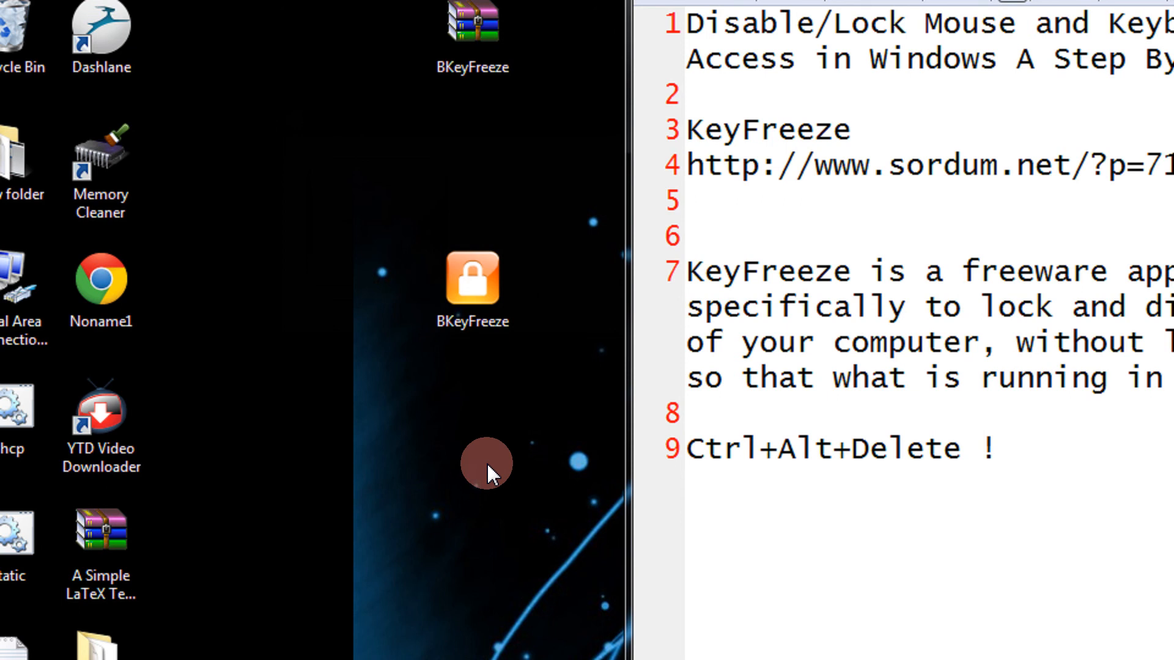
mouse_move(481, 468)
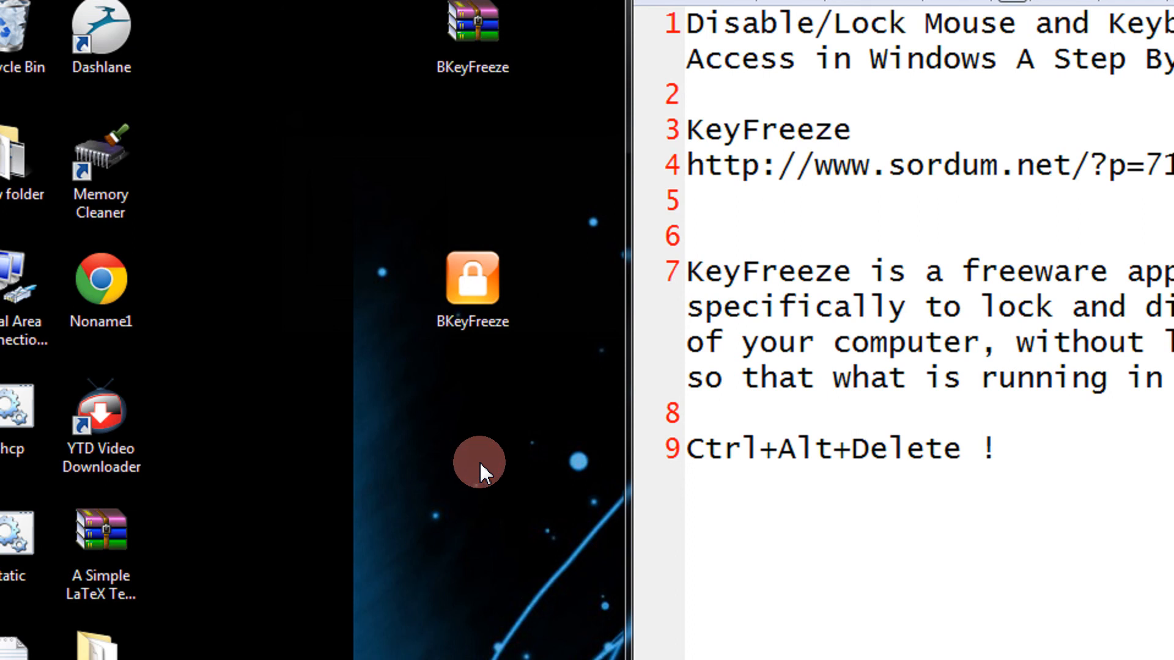